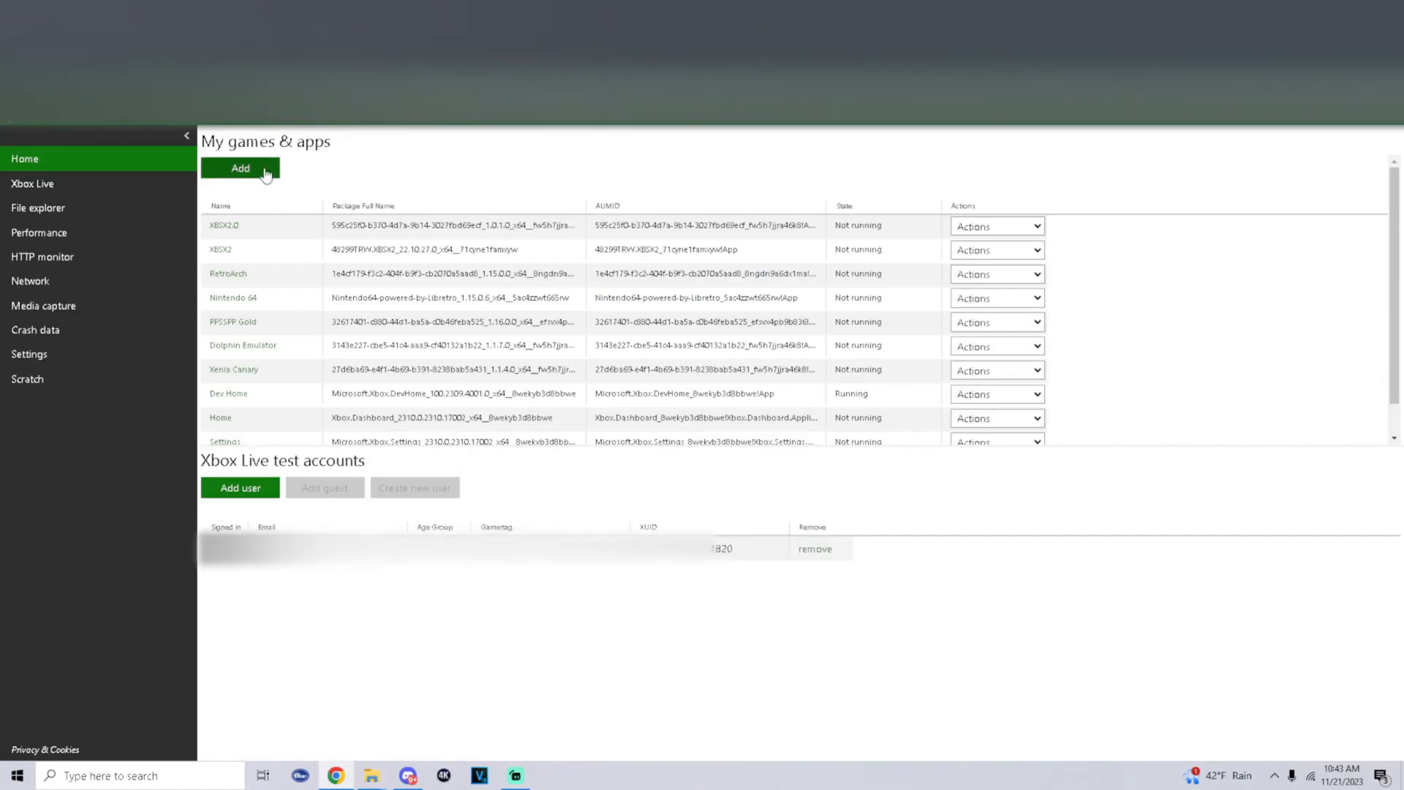
# - Install the ZuneMusic .msixbundle package from My games & apps onto the console
pyautogui.click(240, 168)
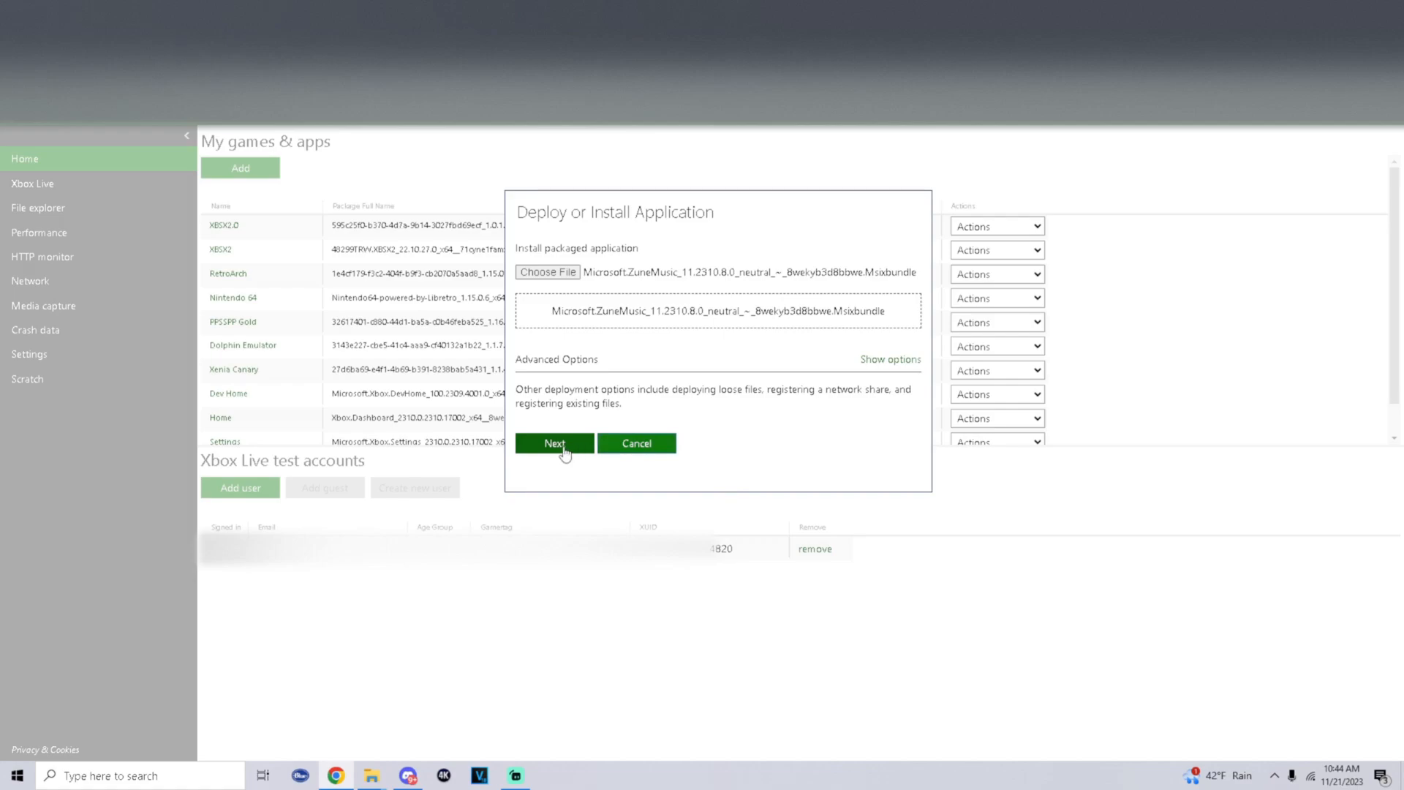
pyautogui.click(555, 443)
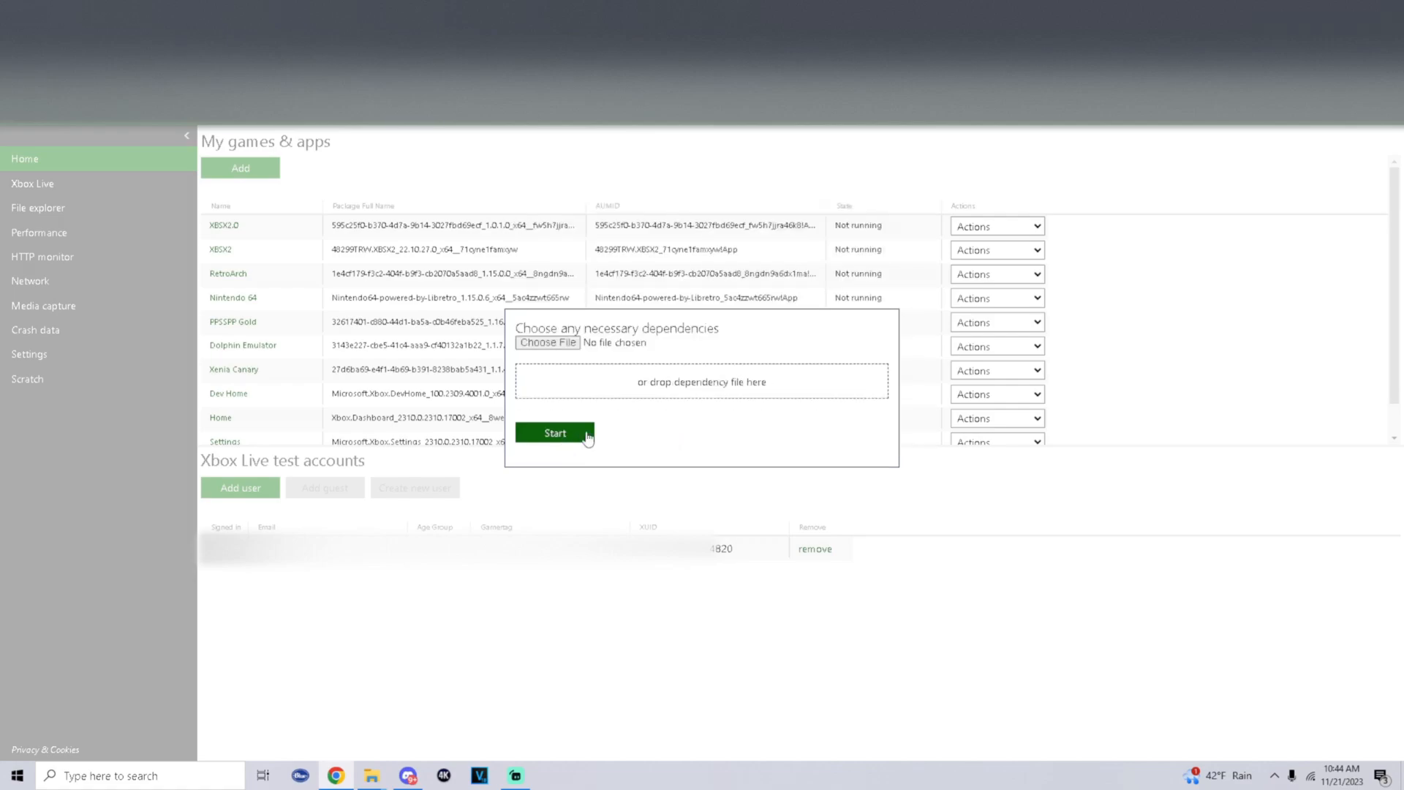
pyautogui.click(555, 432)
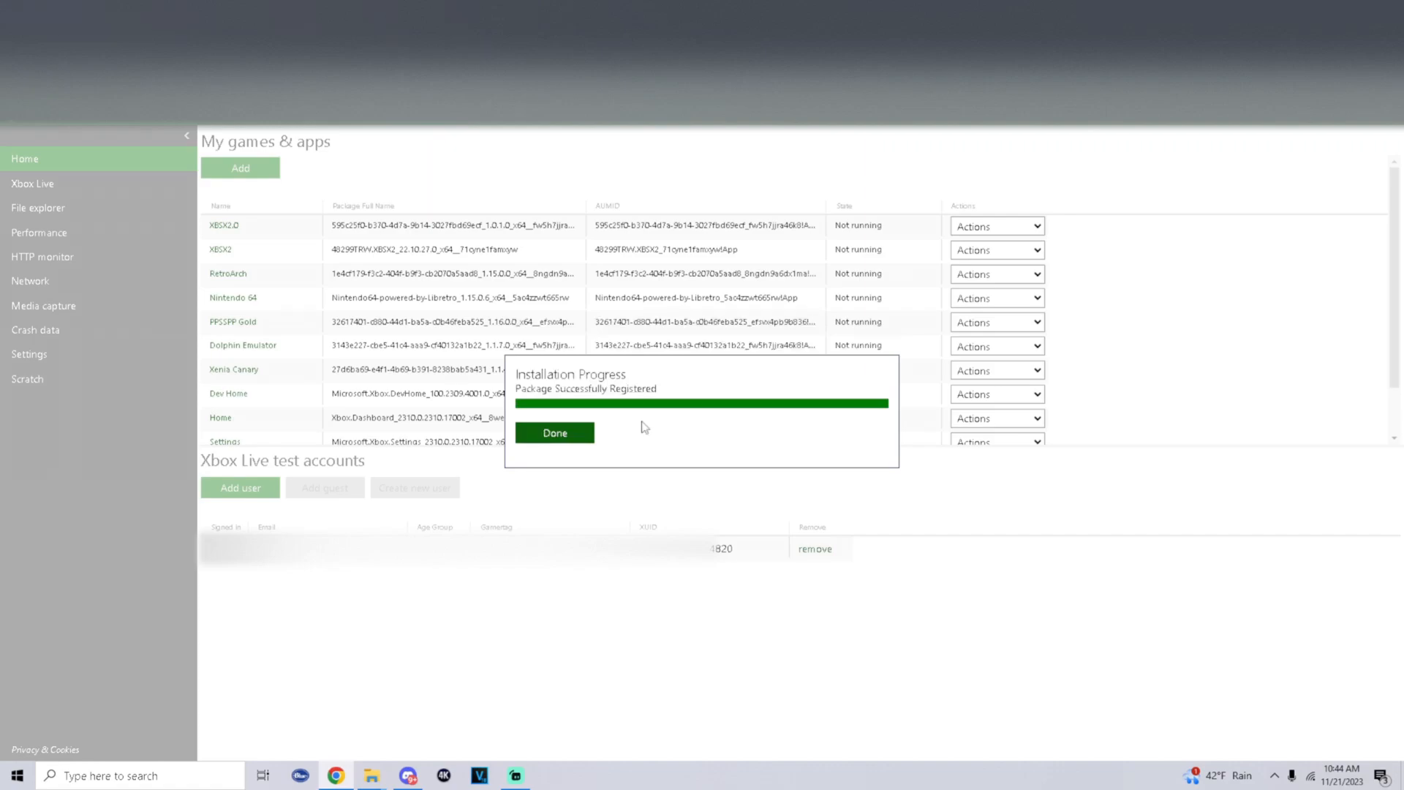
pyautogui.moveTo(547, 447)
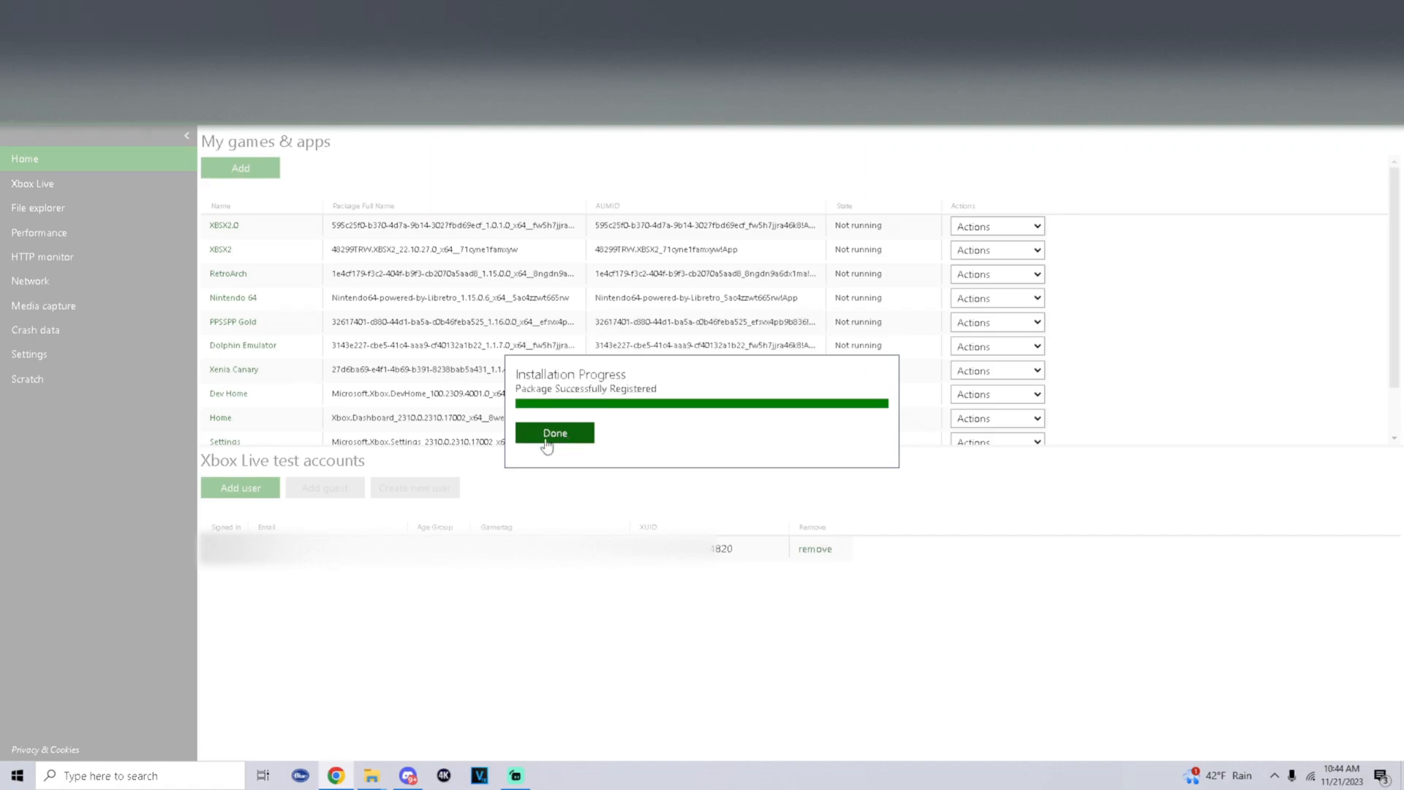
# - Dismiss the completed Installation Progress dialog so Media Player appears in Games and apps
pyautogui.click(554, 432)
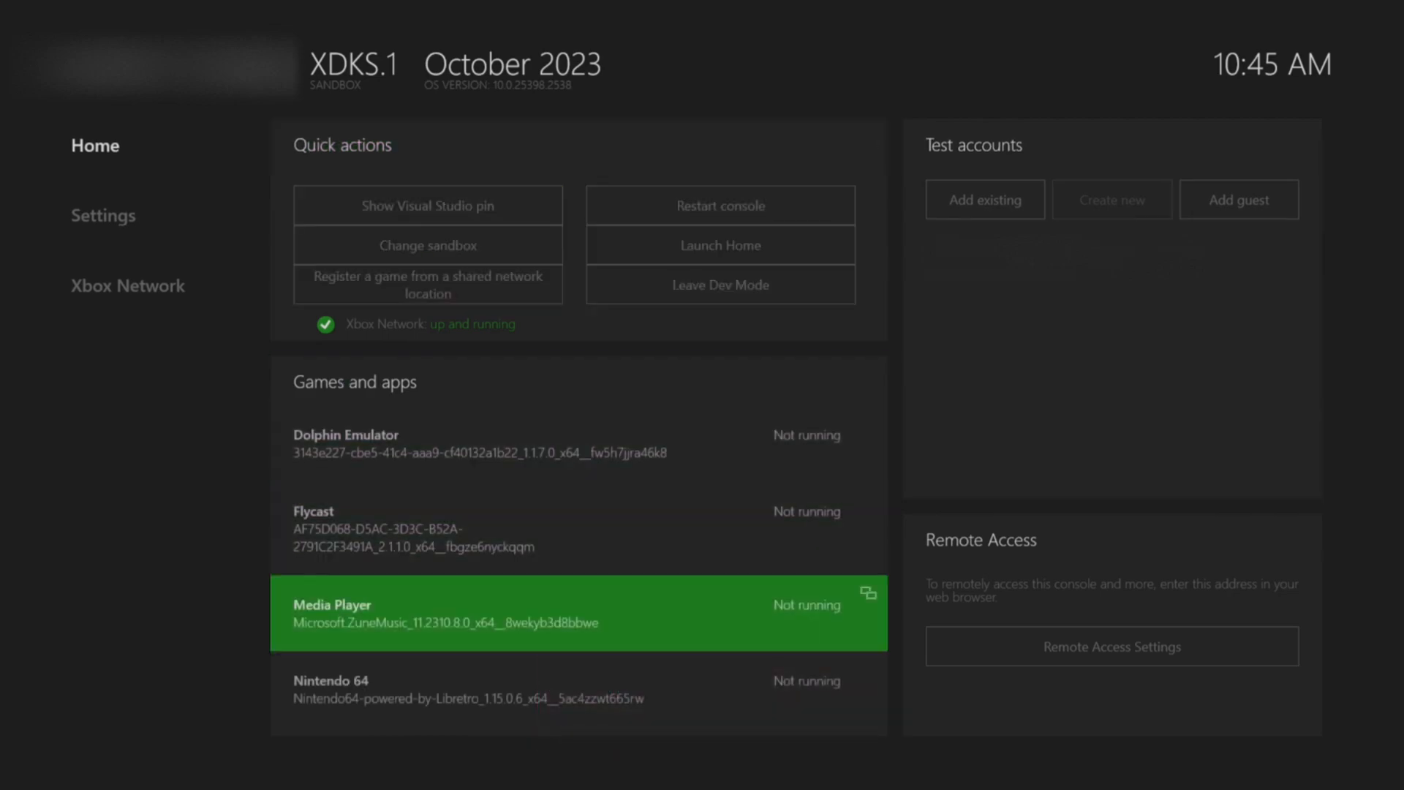
# - Launch Media Player from the Dev Home Games and apps list
pyautogui.click(579, 613)
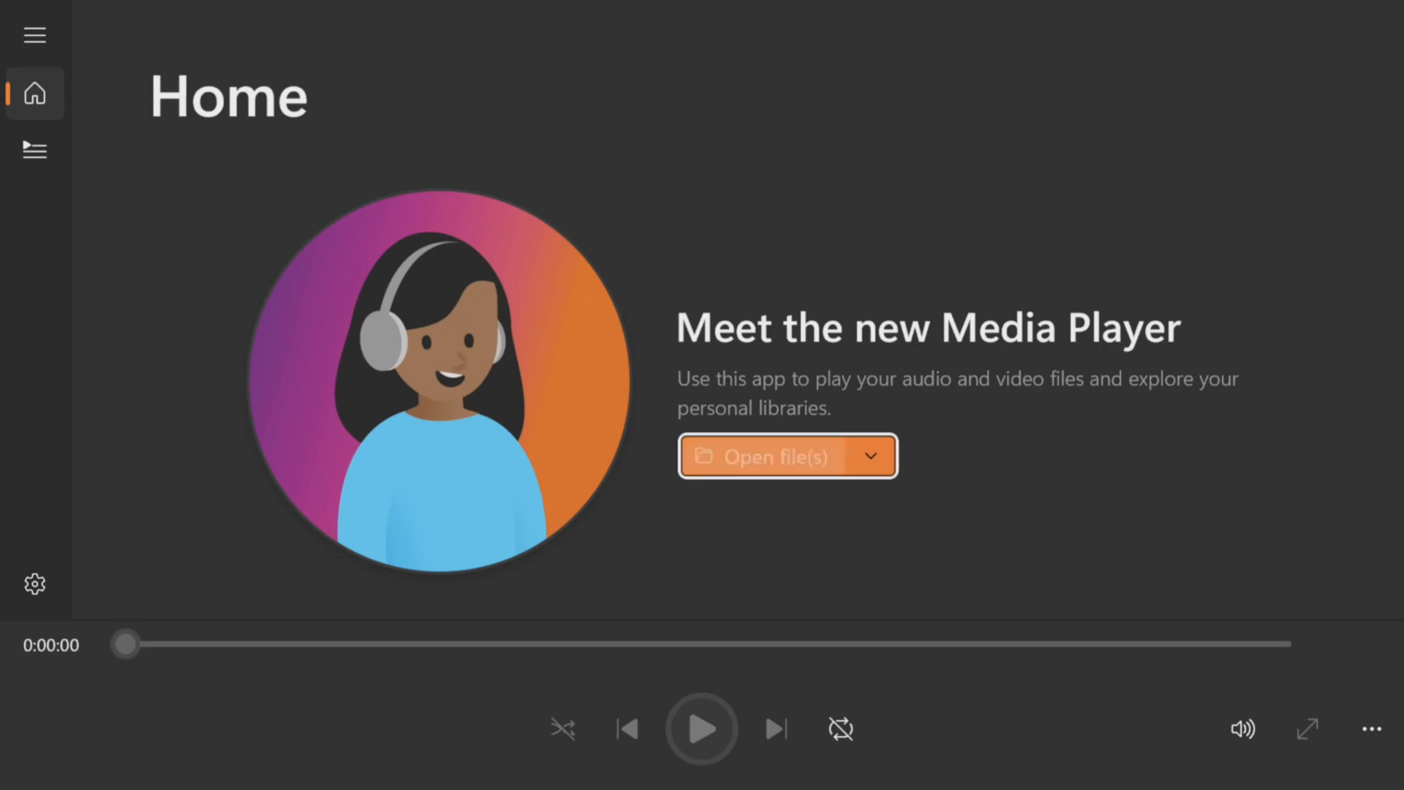
# - Open the song from the Music folder on USB drive Xbox (E:)
pyautogui.click(770, 456)
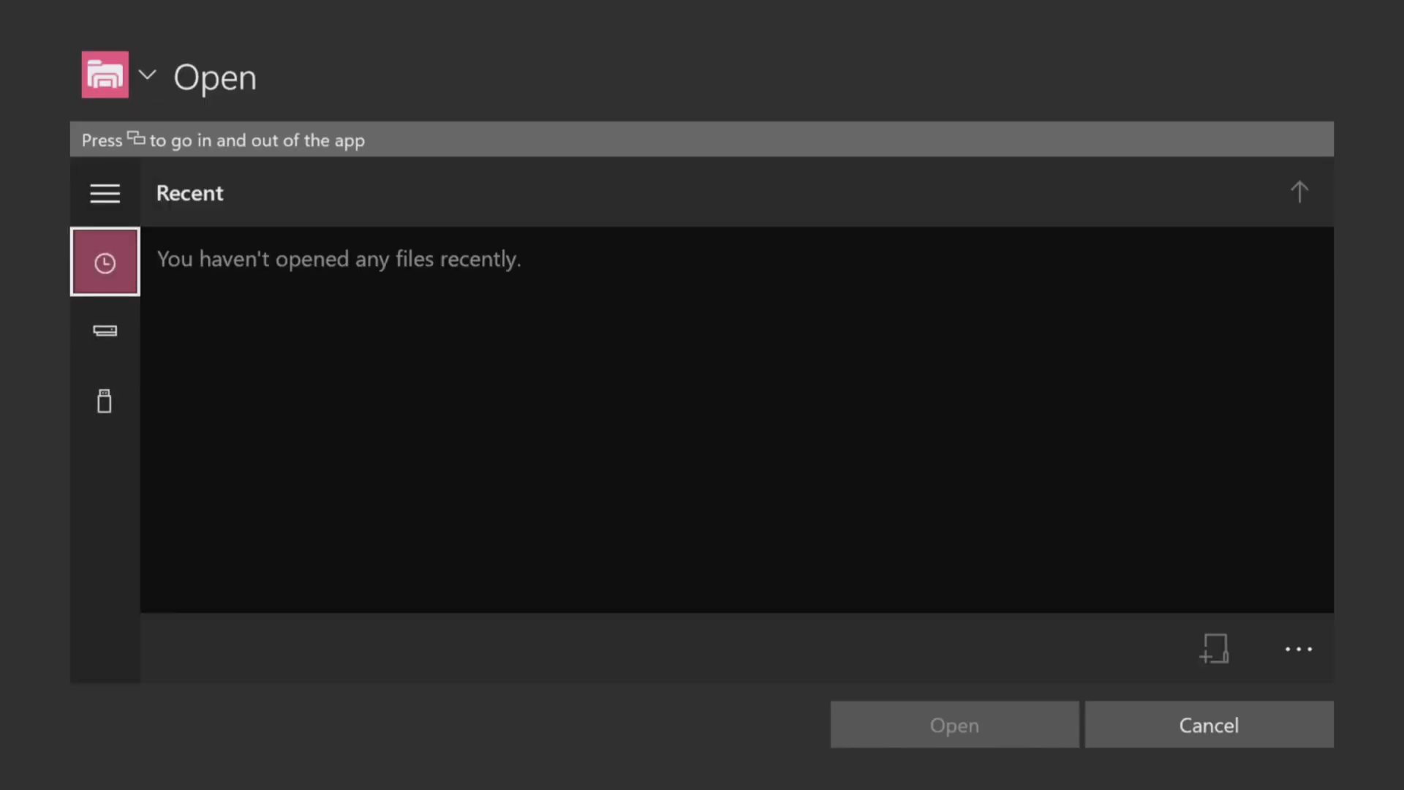
pyautogui.click(103, 400)
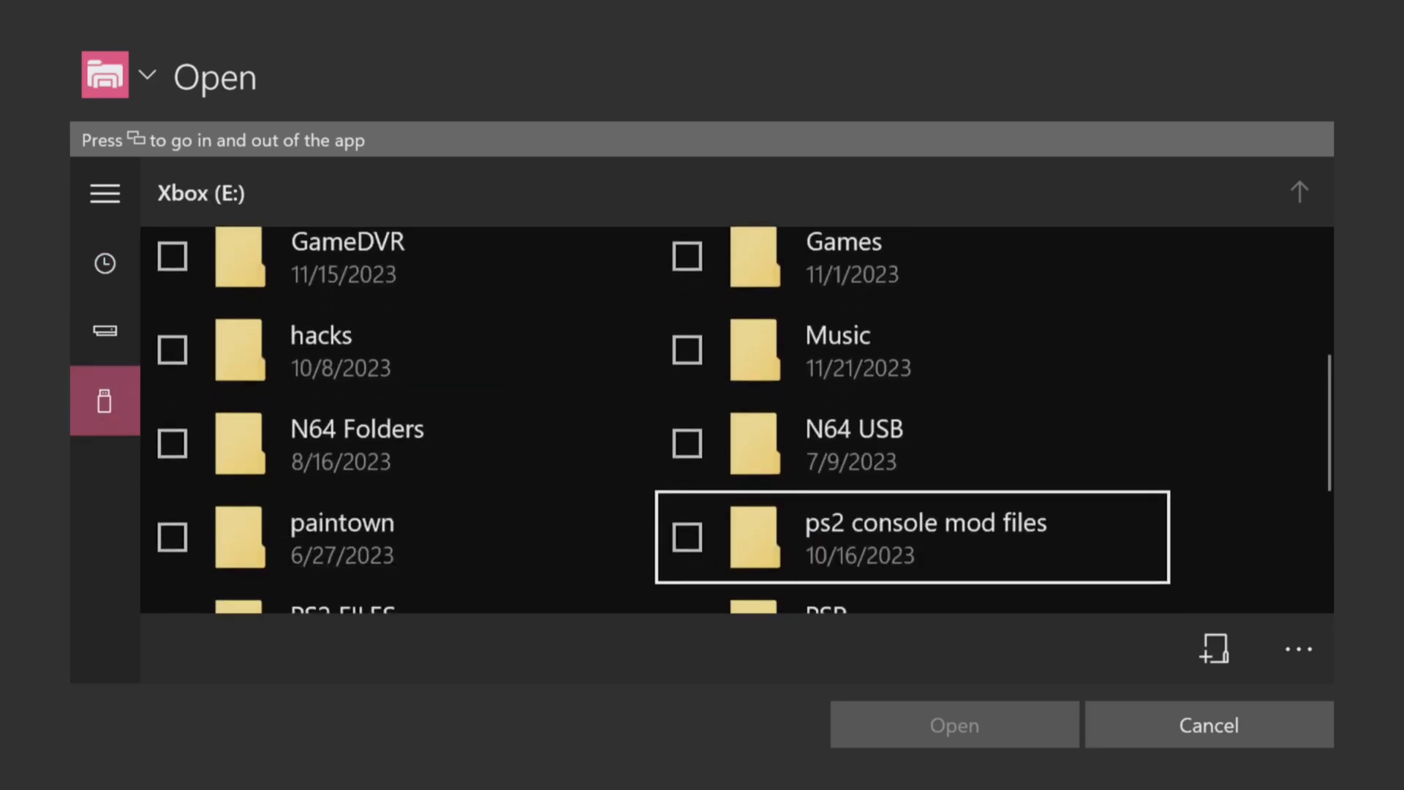
pyautogui.doubleClick(837, 350)
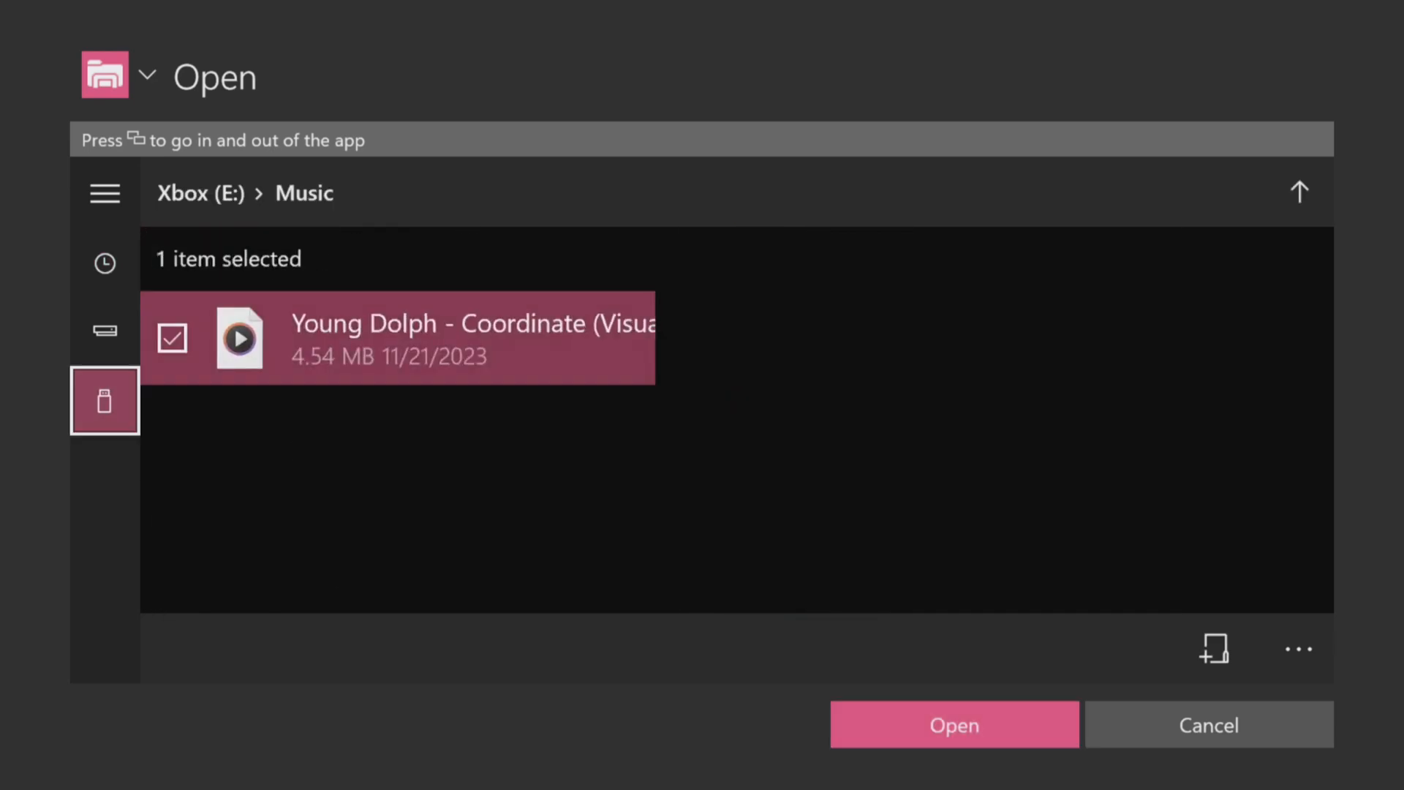
pyautogui.click(954, 725)
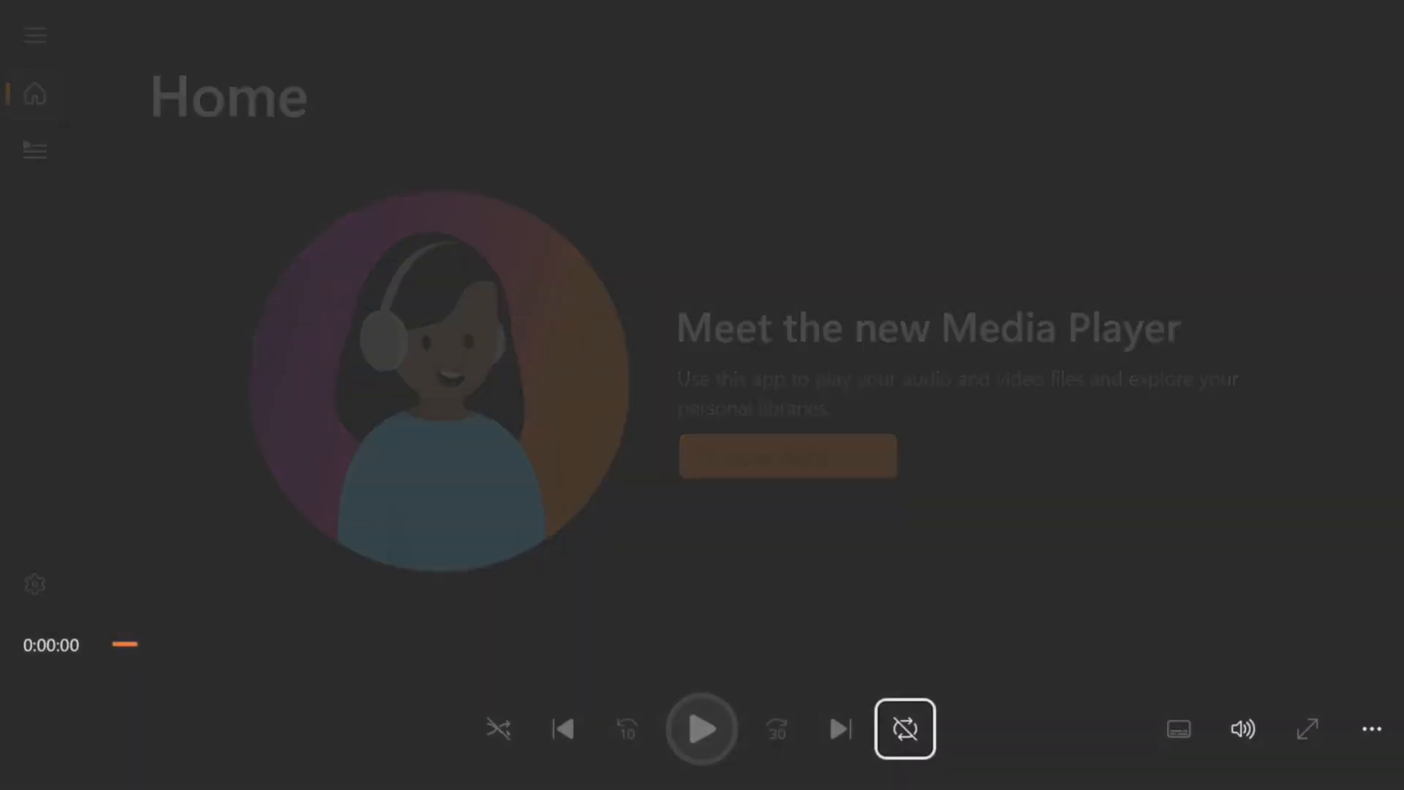
# - Play the song for a few seconds, then pause it
pyautogui.click(701, 727)
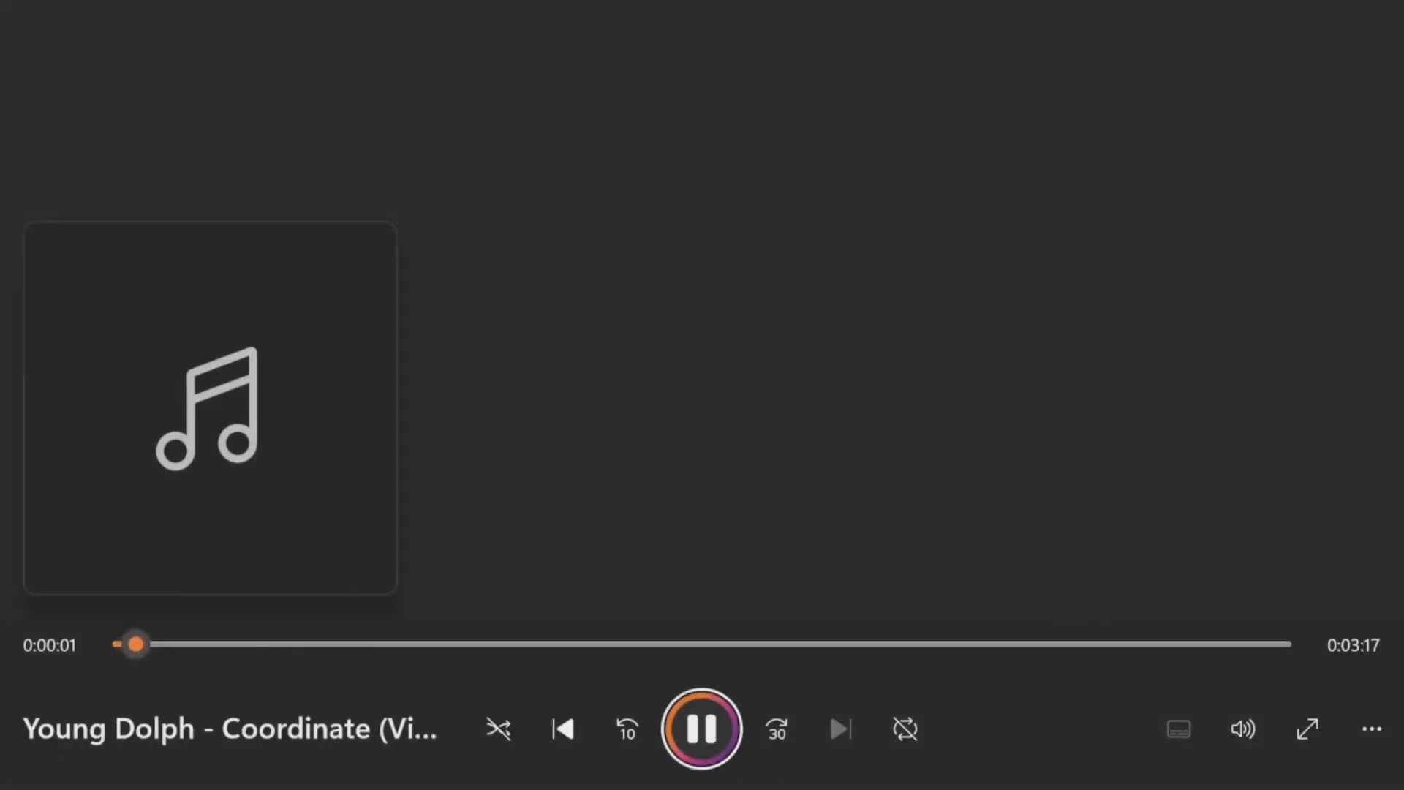
pyautogui.click(701, 727)
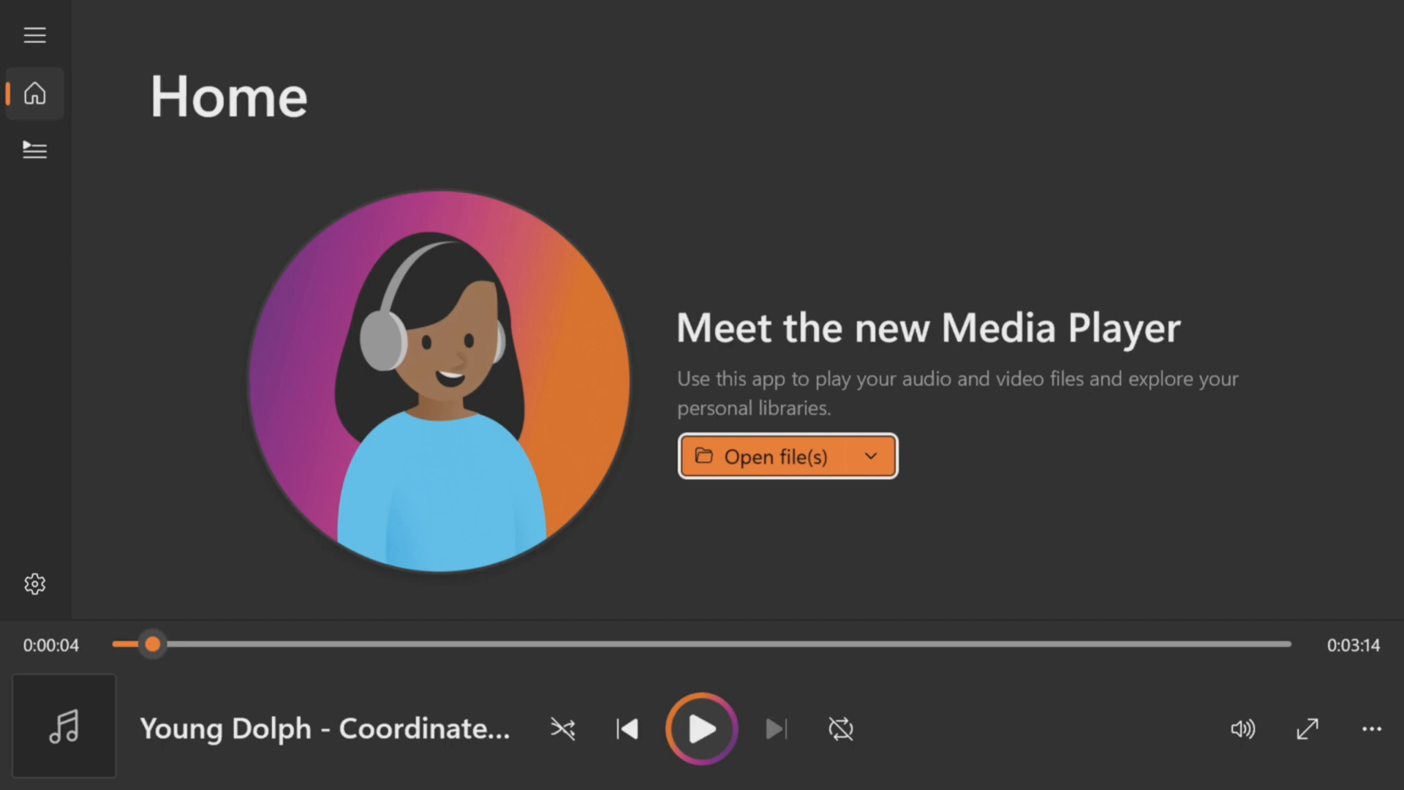
# - Open and close the more options menu, then show the play queue
pyautogui.click(839, 727)
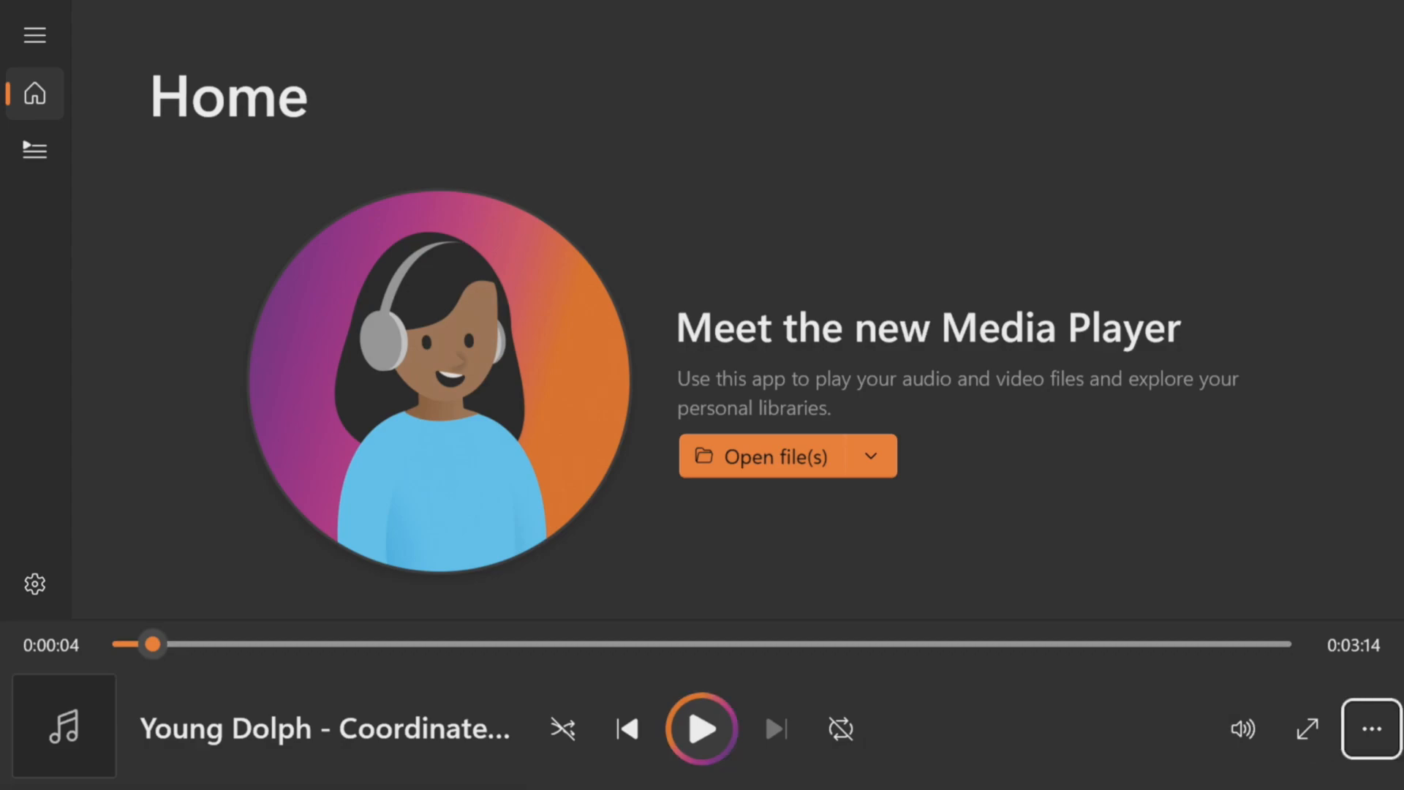
pyautogui.click(1377, 729)
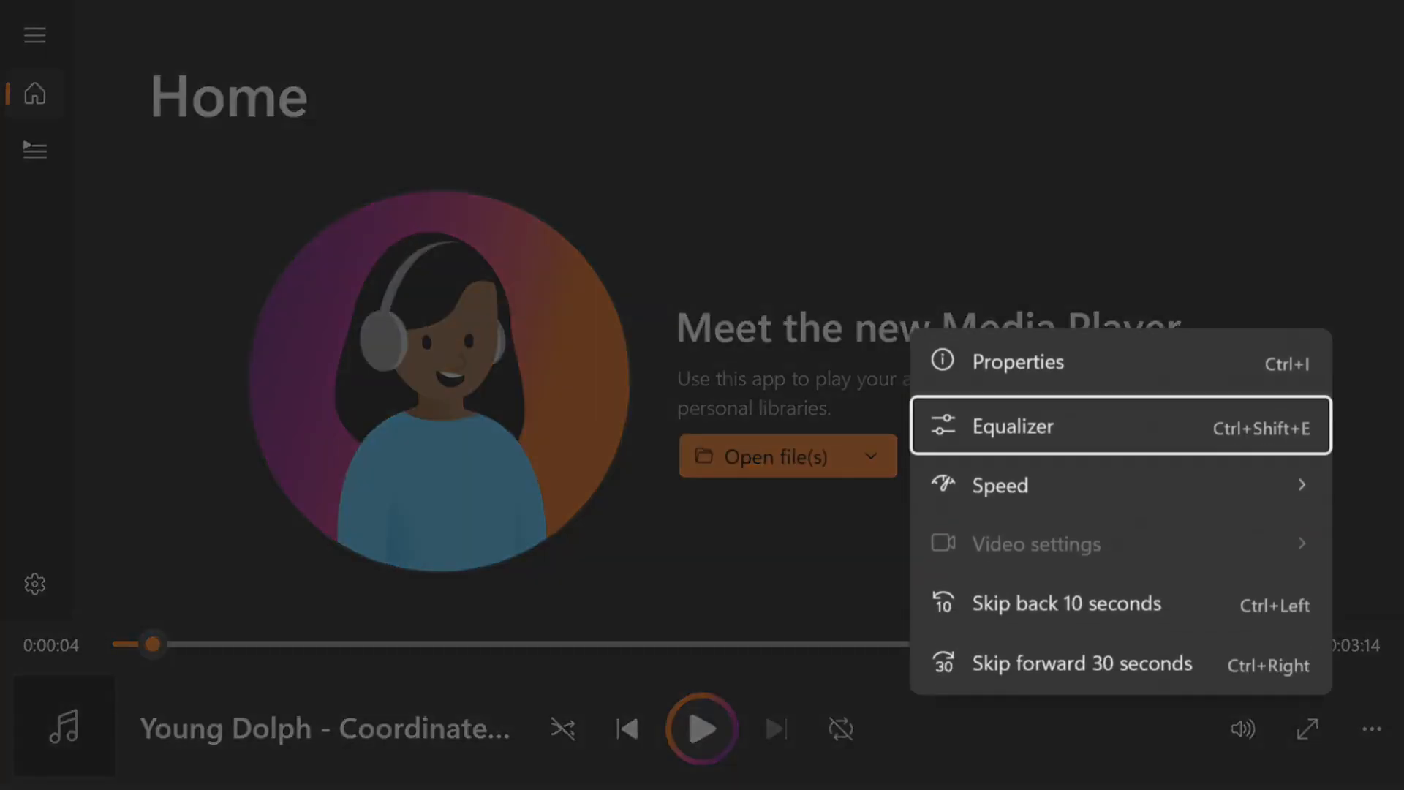
pyautogui.moveTo(1003, 484)
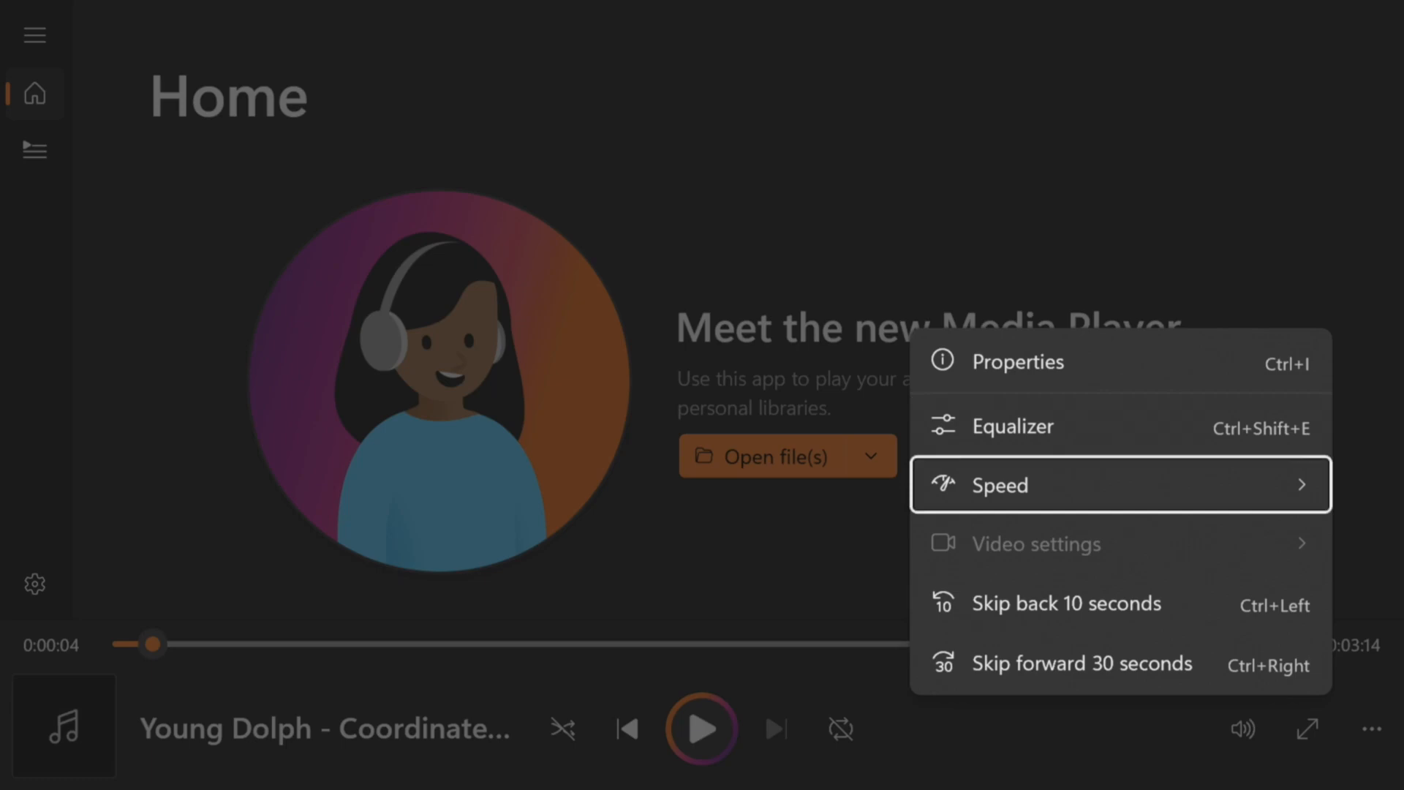
pyautogui.moveTo(1066, 603)
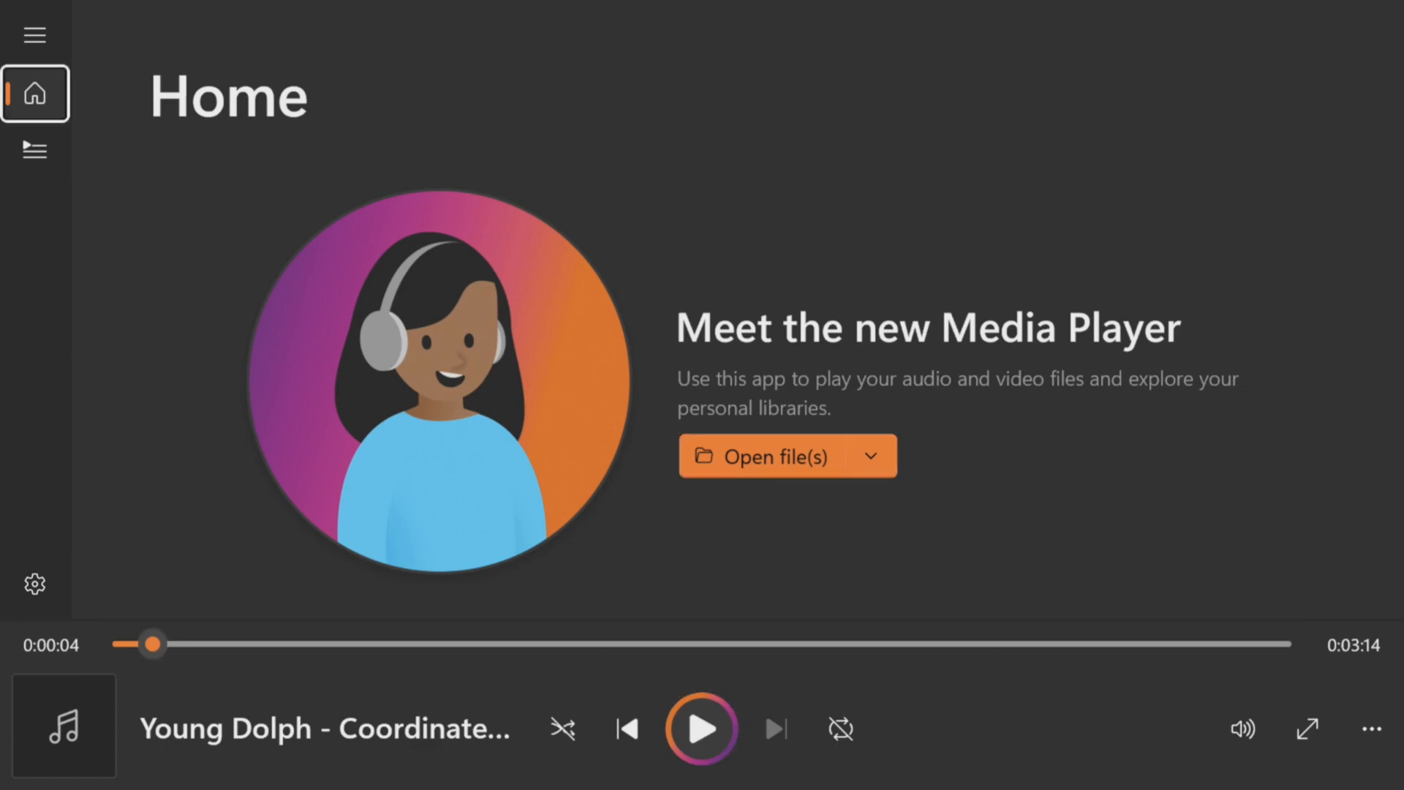
pyautogui.click(34, 150)
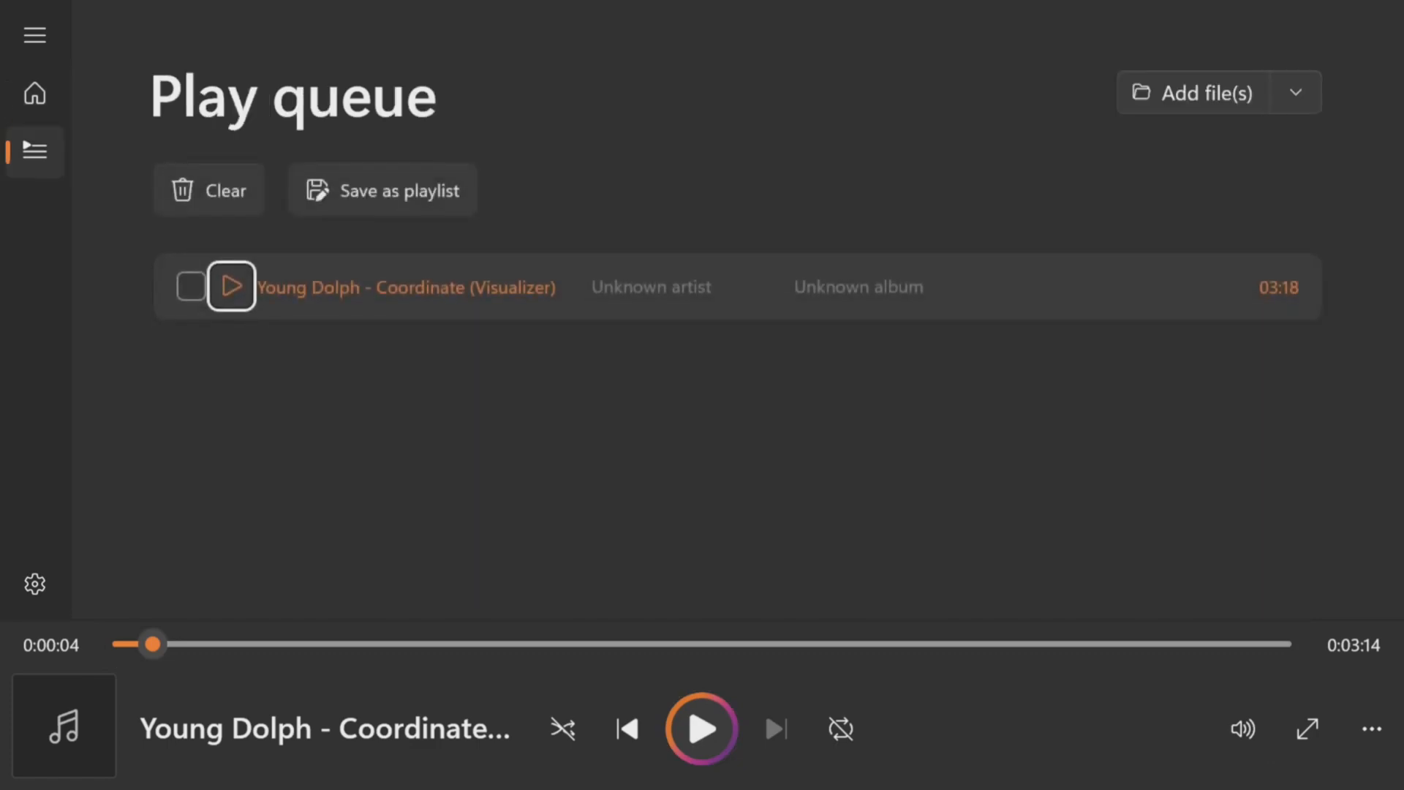